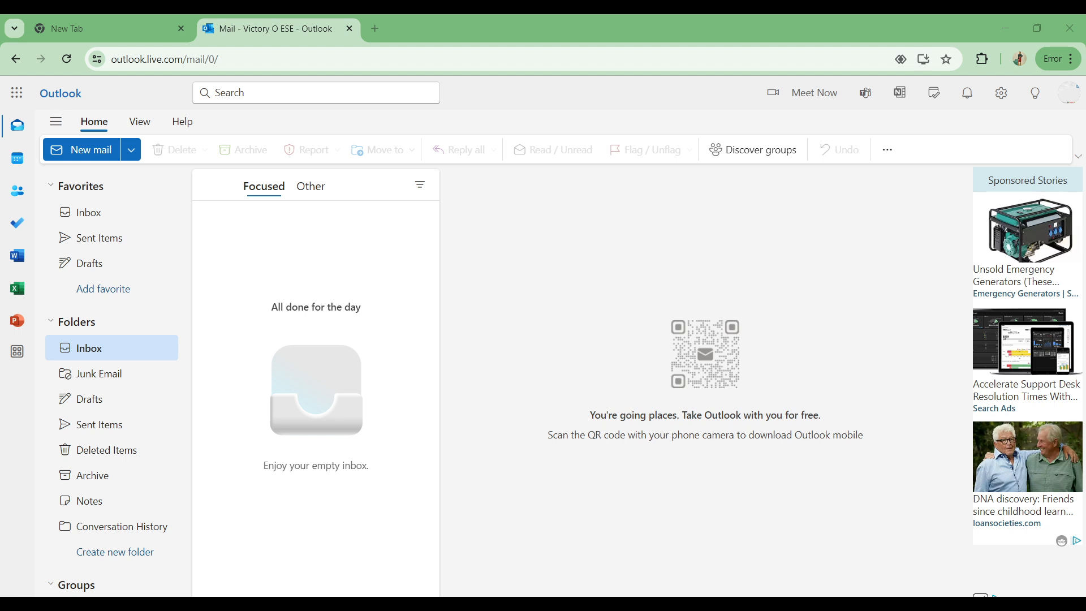
mouse_move(481, 489)
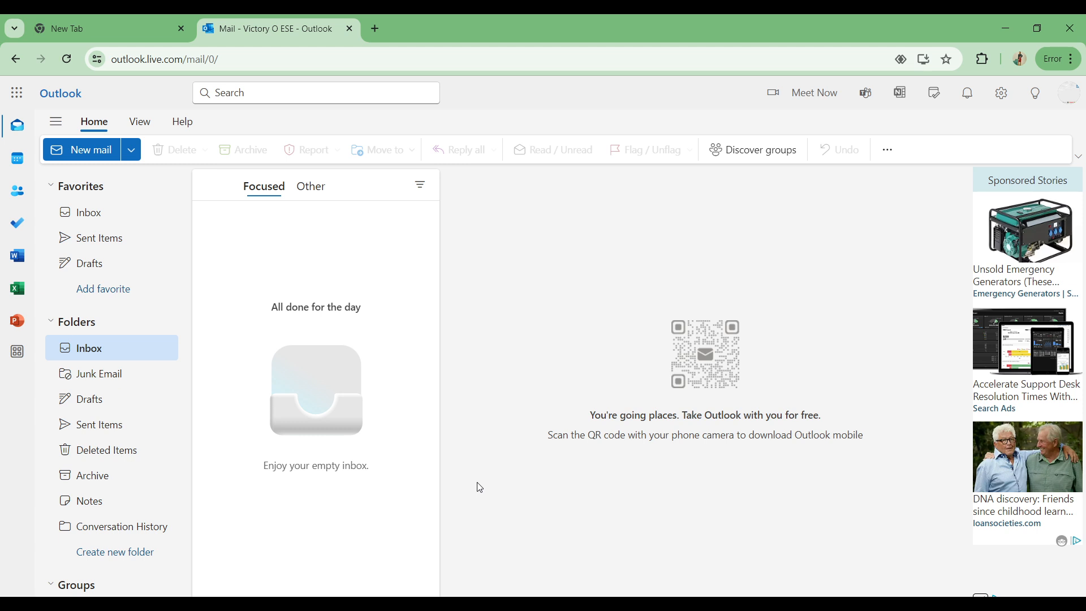
mouse_move(115, 399)
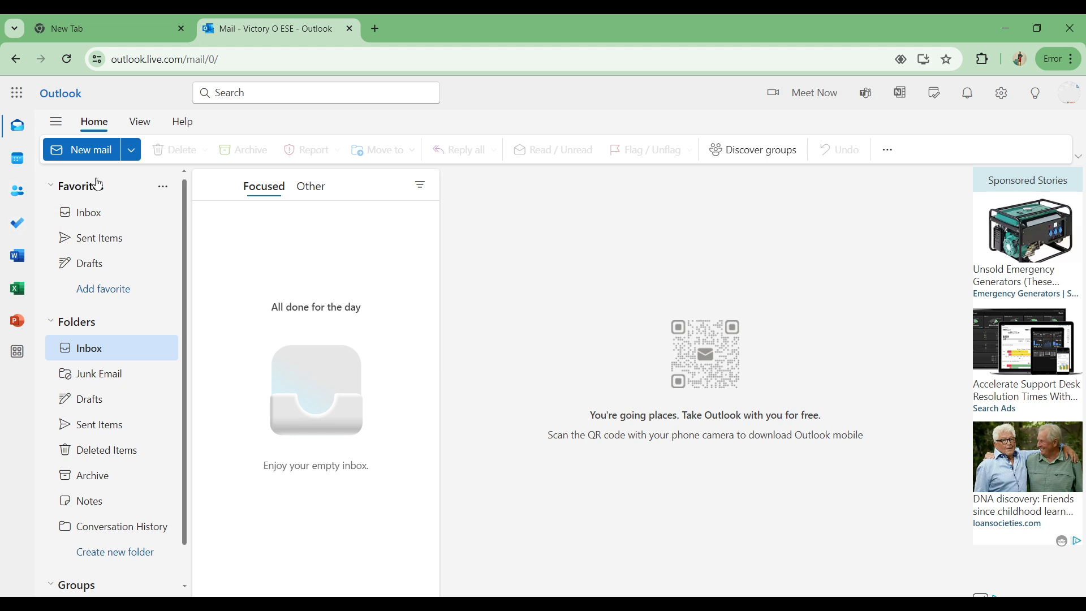
mouse_move(92, 212)
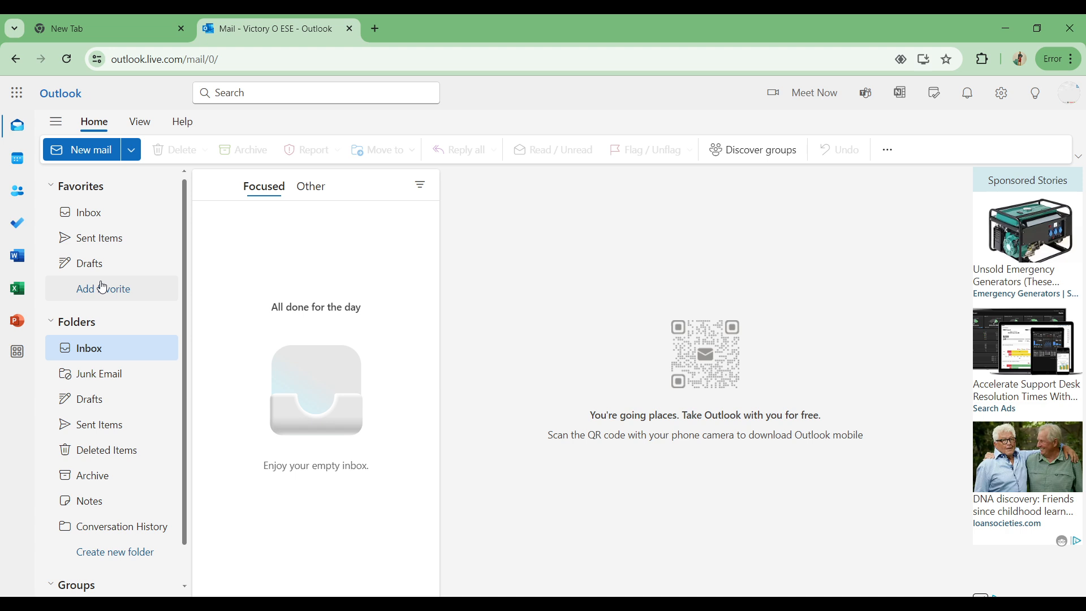
mouse_move(93, 364)
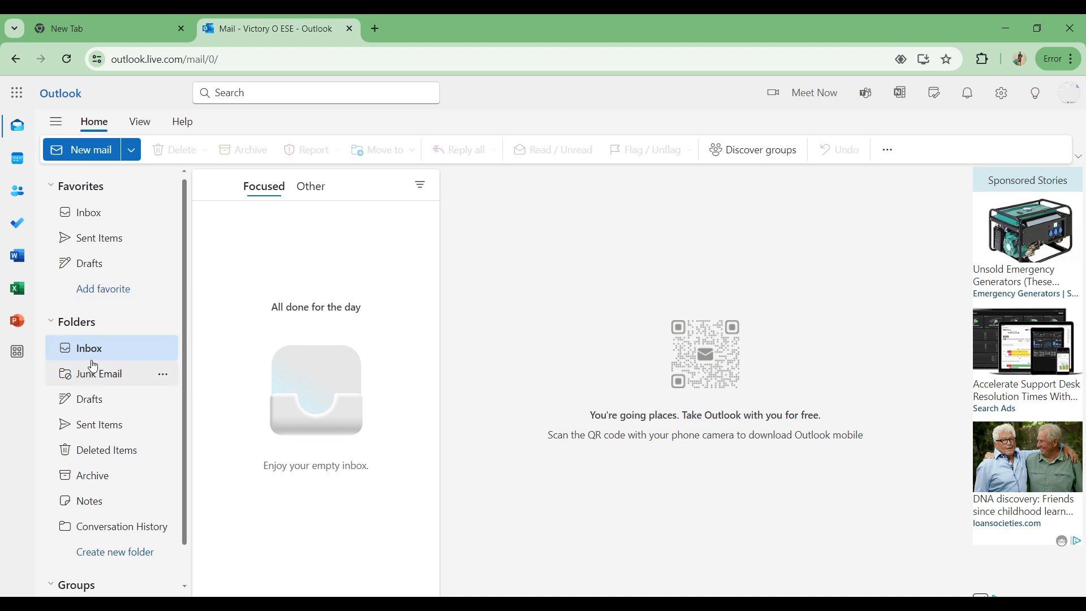
mouse_move(90, 398)
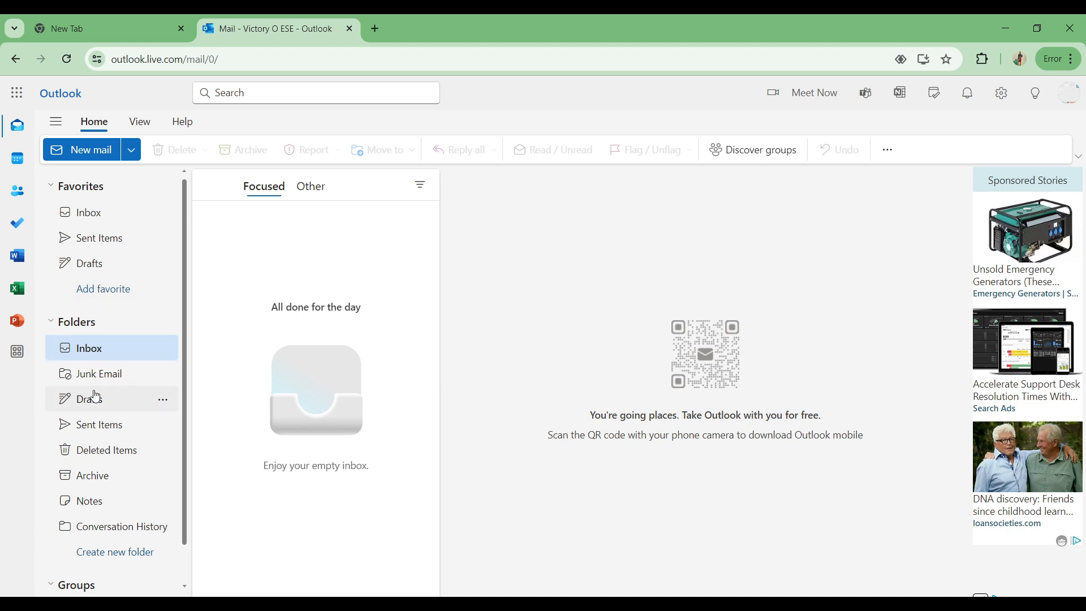
mouse_move(100, 475)
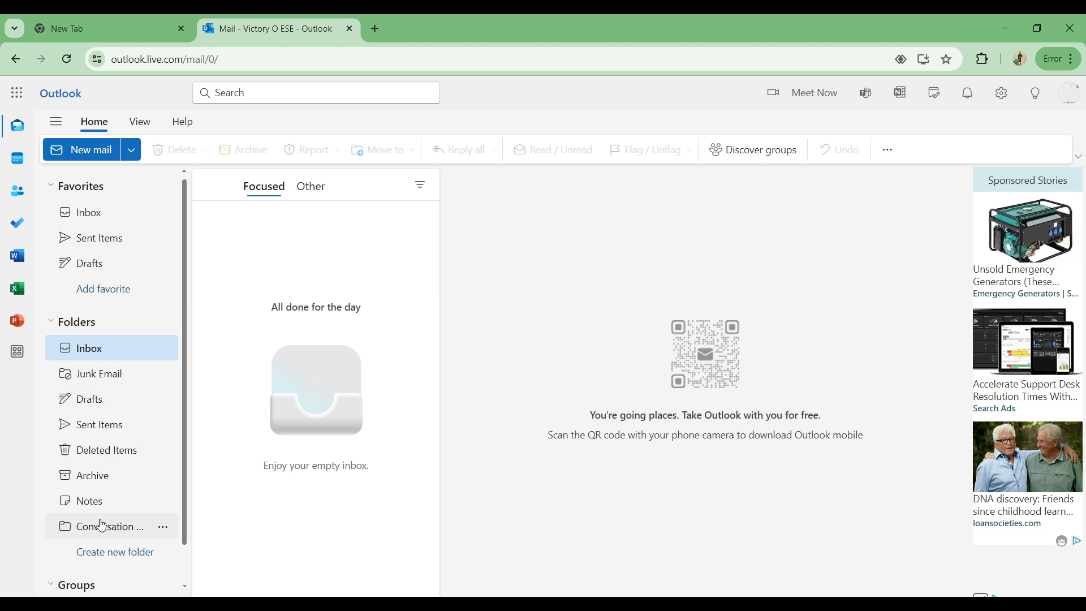
mouse_move(124, 525)
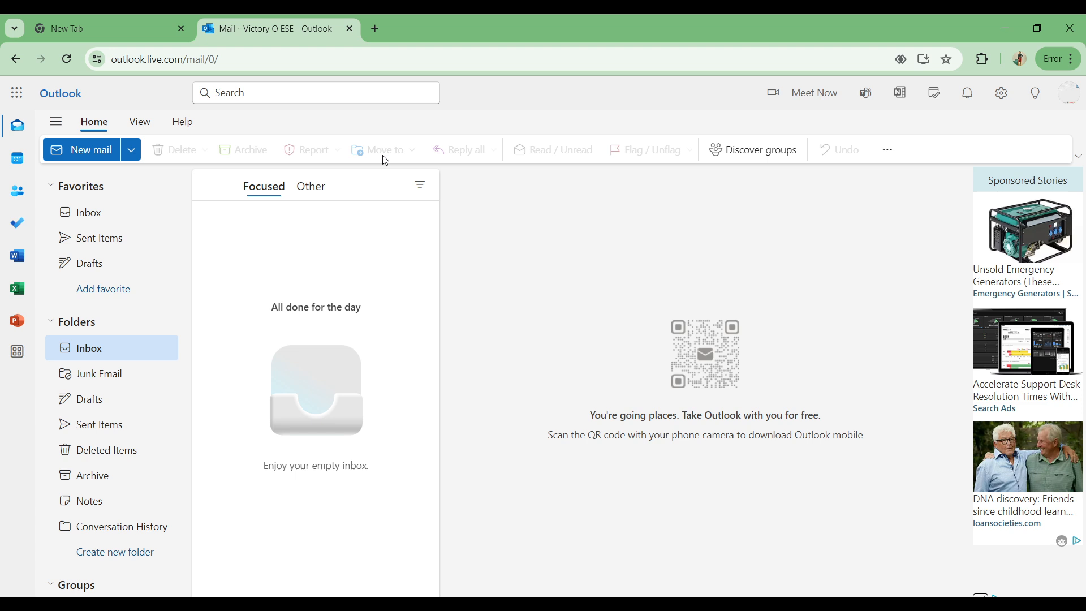
mouse_move(647, 155)
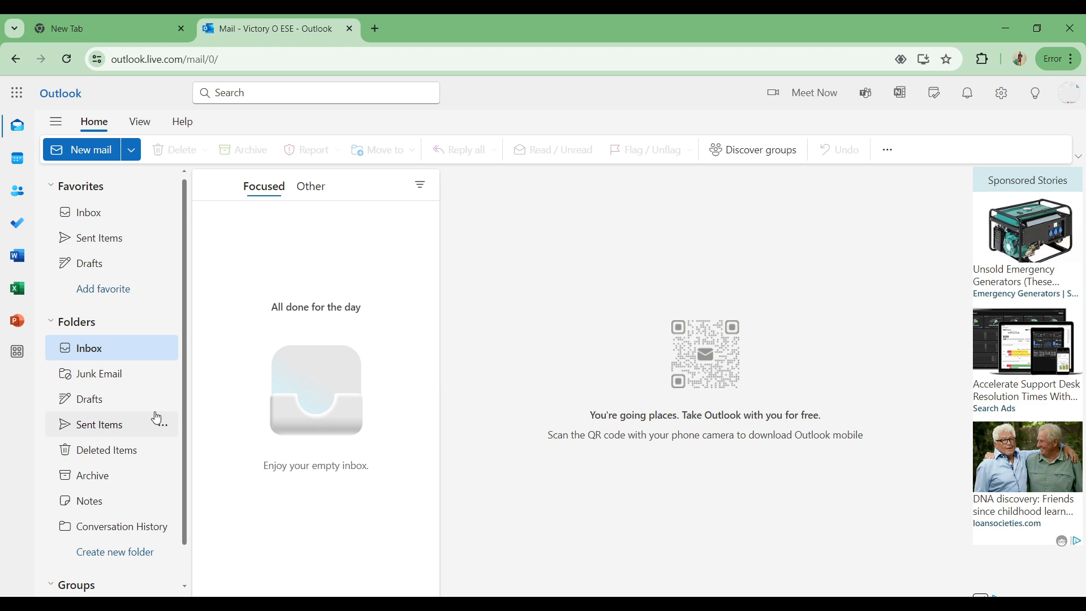
mouse_move(17, 351)
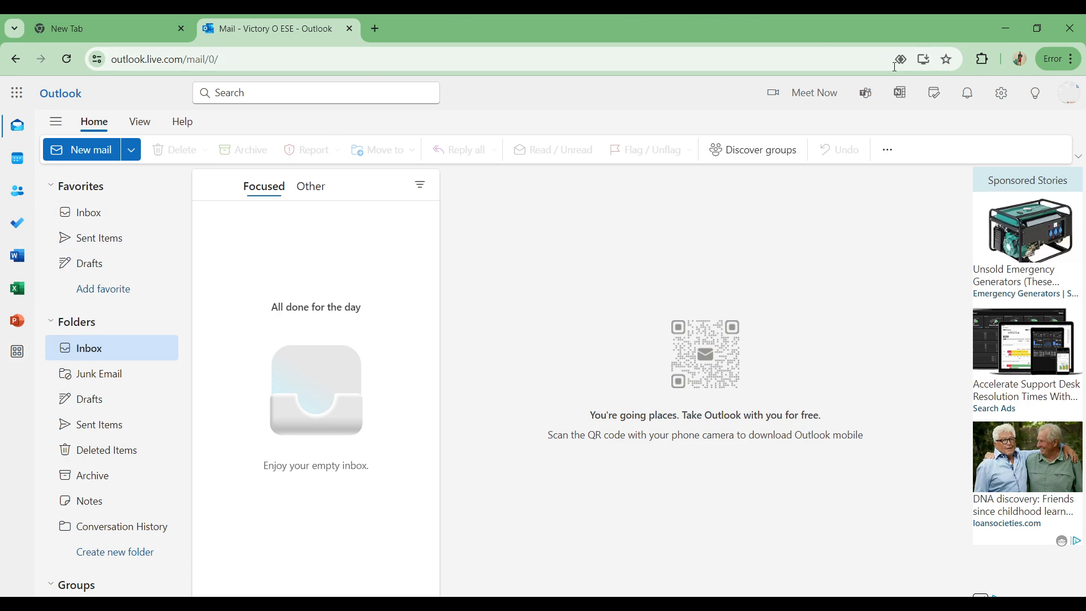
Open Settings on Mail > Layout and focus the Search settings box.
left_click(1000, 92)
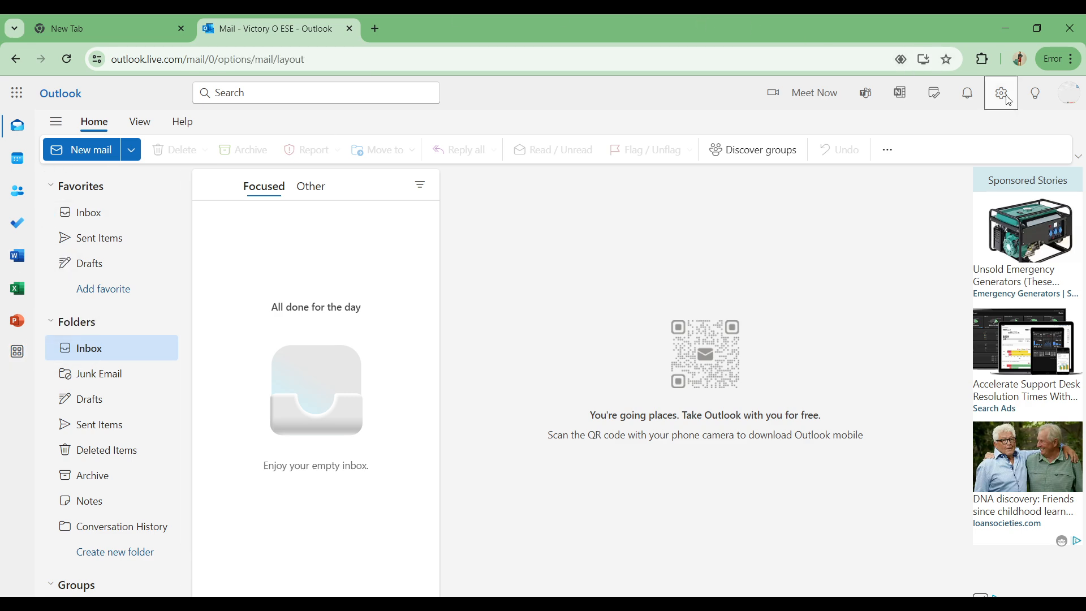
left_click(1000, 93)
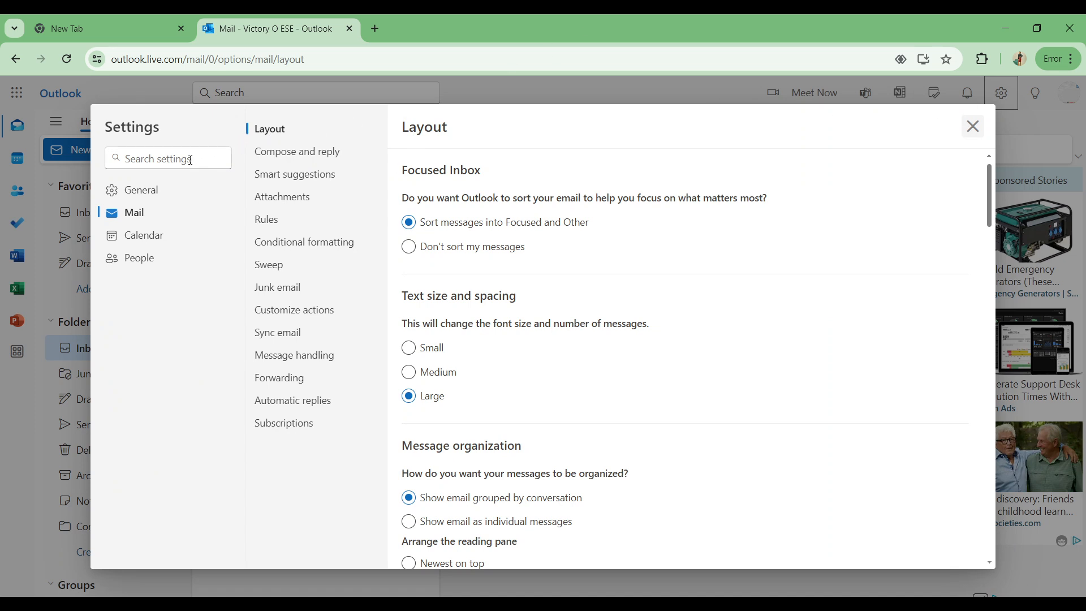
left_click(168, 158)
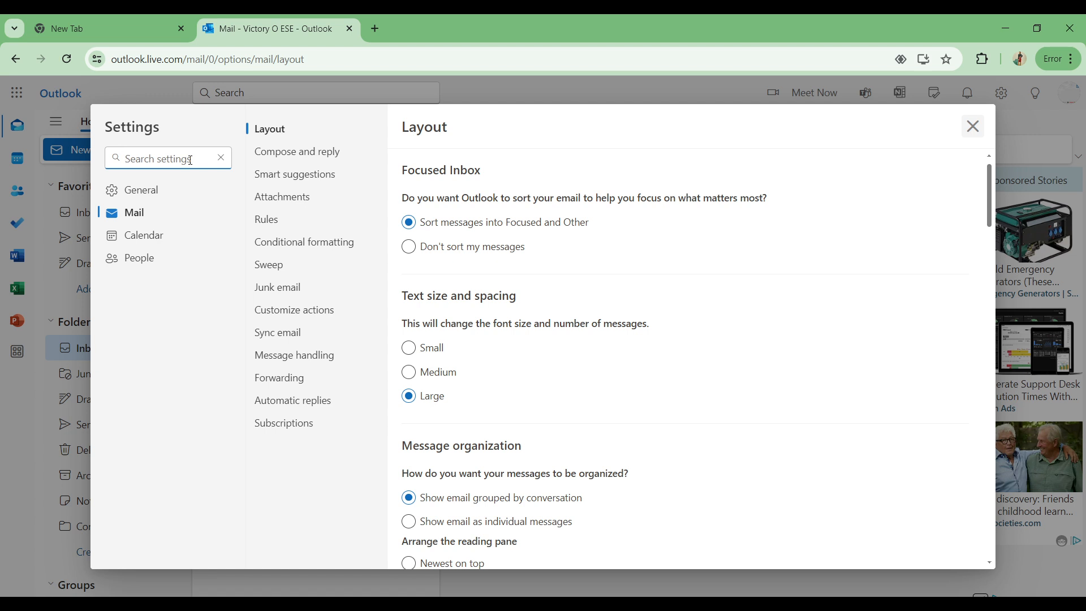
left_click(166, 158)
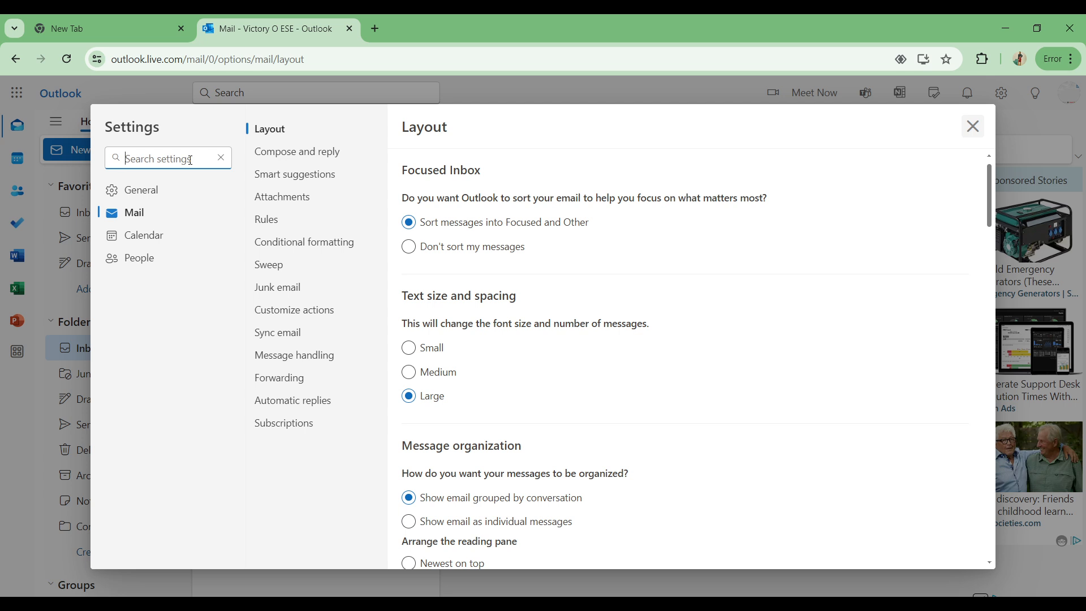
mouse_move(398, 461)
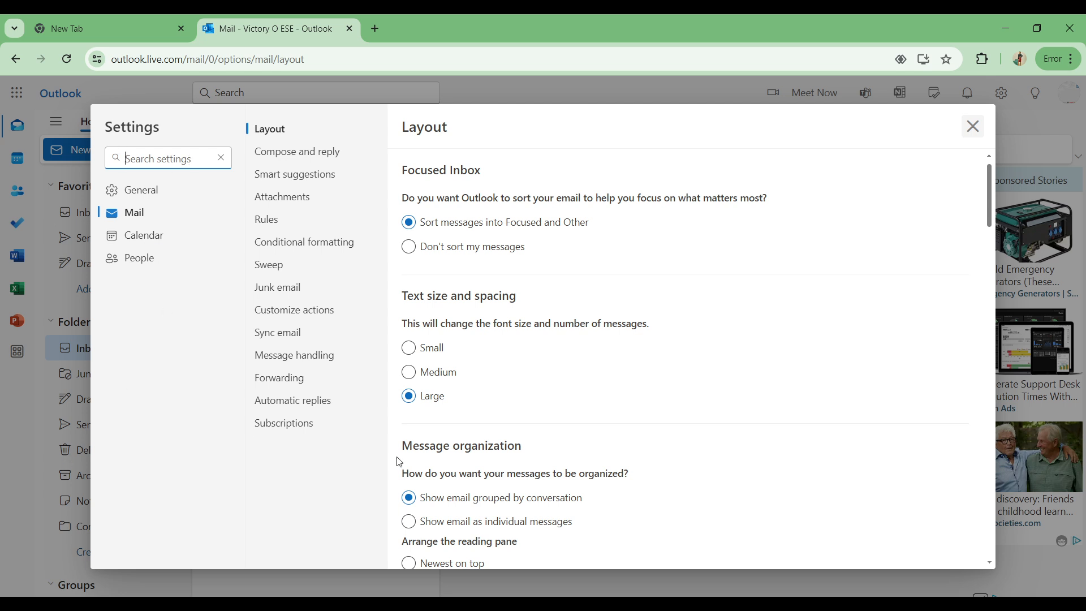